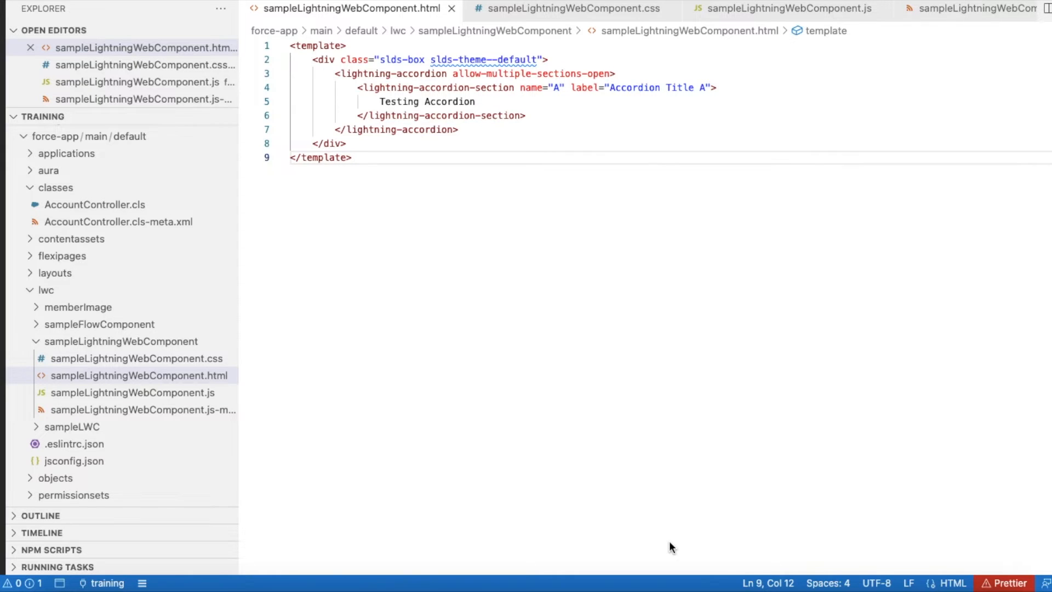
pyautogui.moveTo(654, 539)
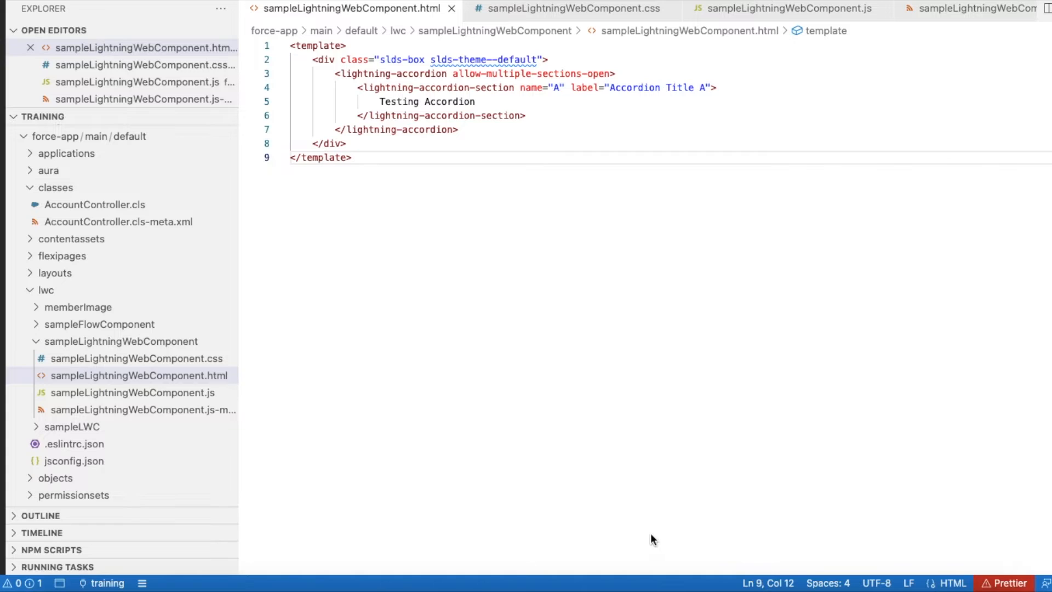
pyautogui.moveTo(423, 82)
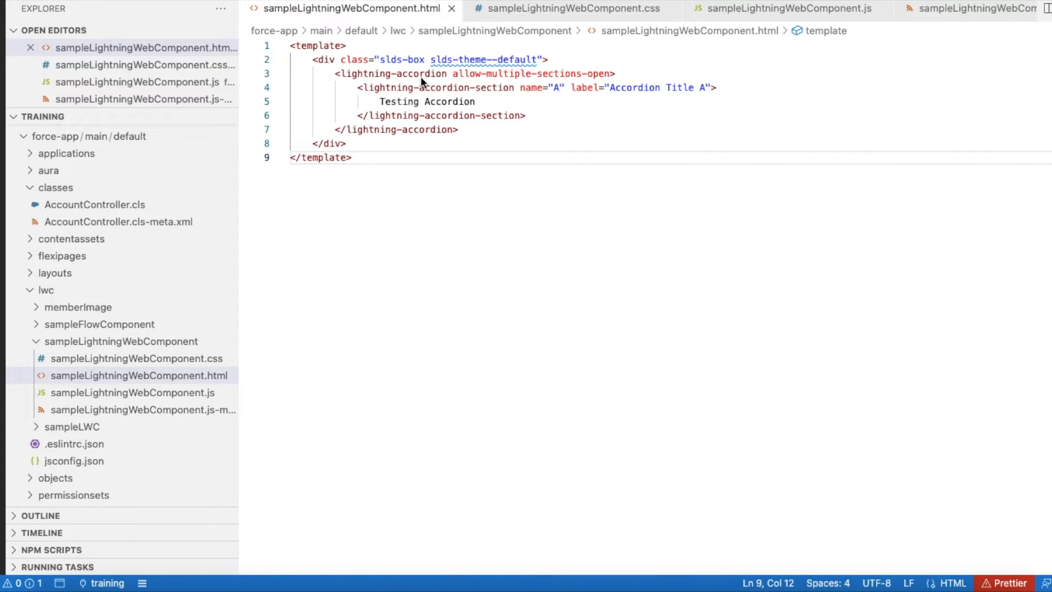
pyautogui.moveTo(581, 86)
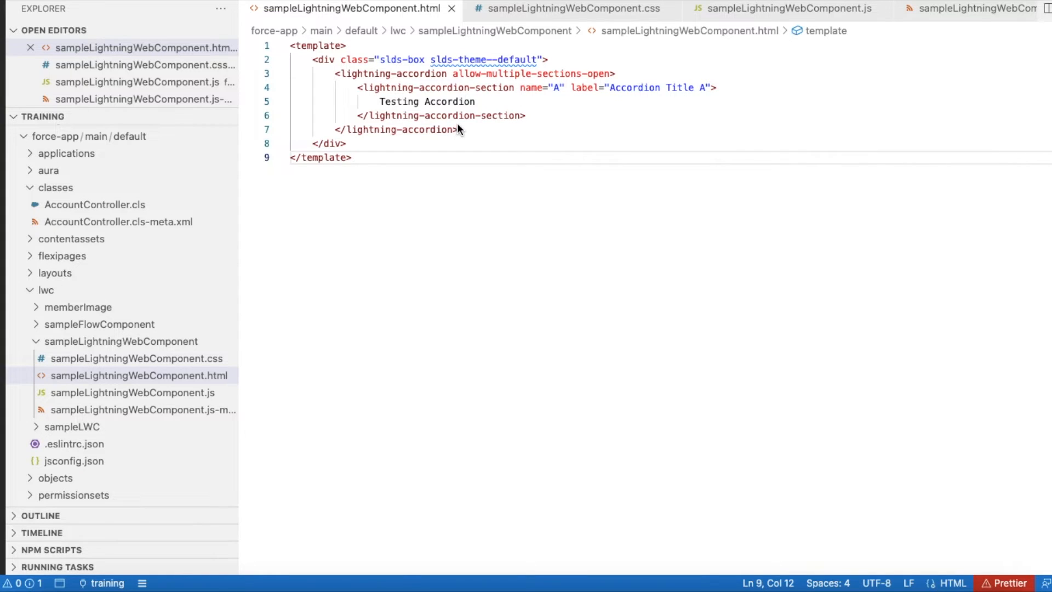
pyautogui.moveTo(428, 88)
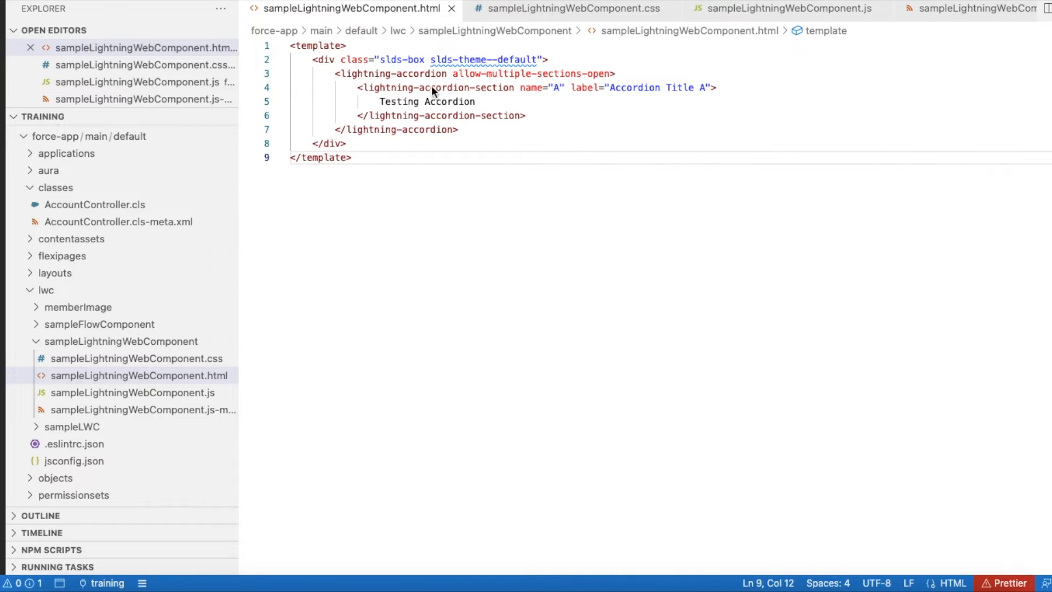
pyautogui.moveTo(486, 92)
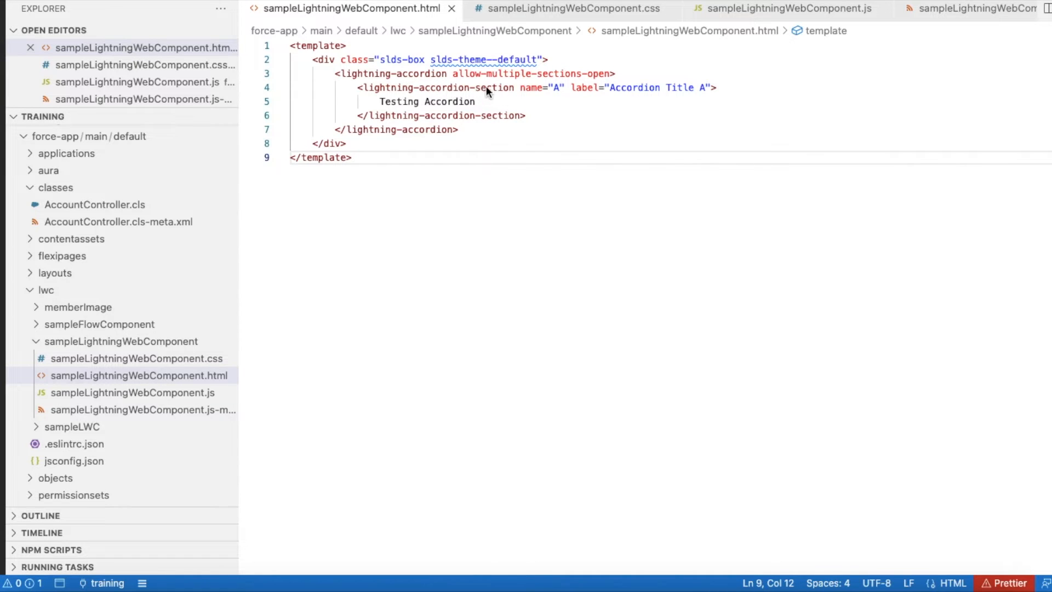
pyautogui.moveTo(616, 105)
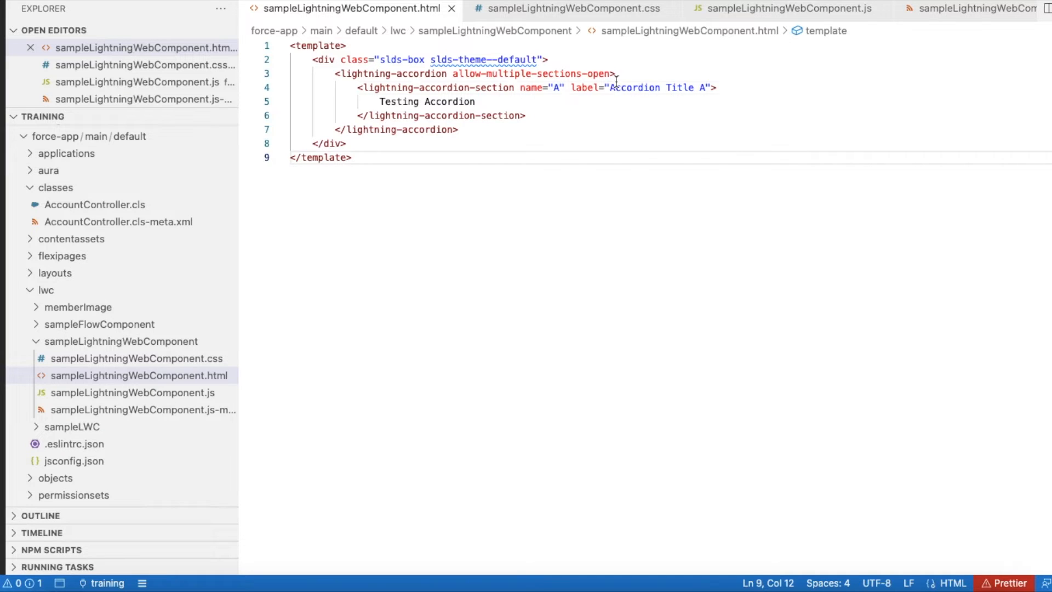
# Highlight the Testing Accordion section content in the HTML template.
pyautogui.click(609, 87)
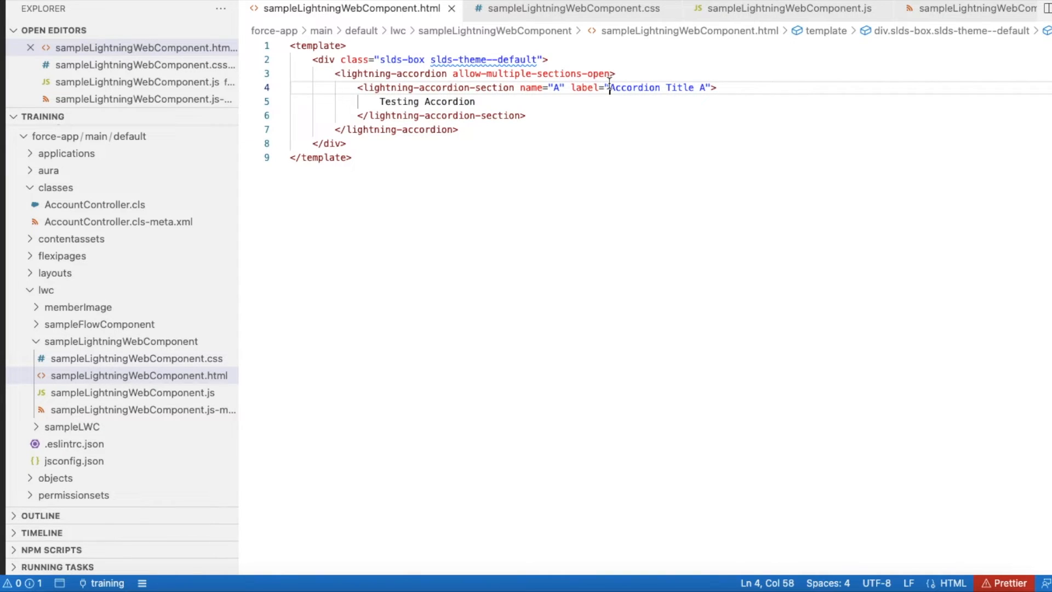
pyautogui.moveTo(610, 88); pyautogui.dragTo(703, 88)
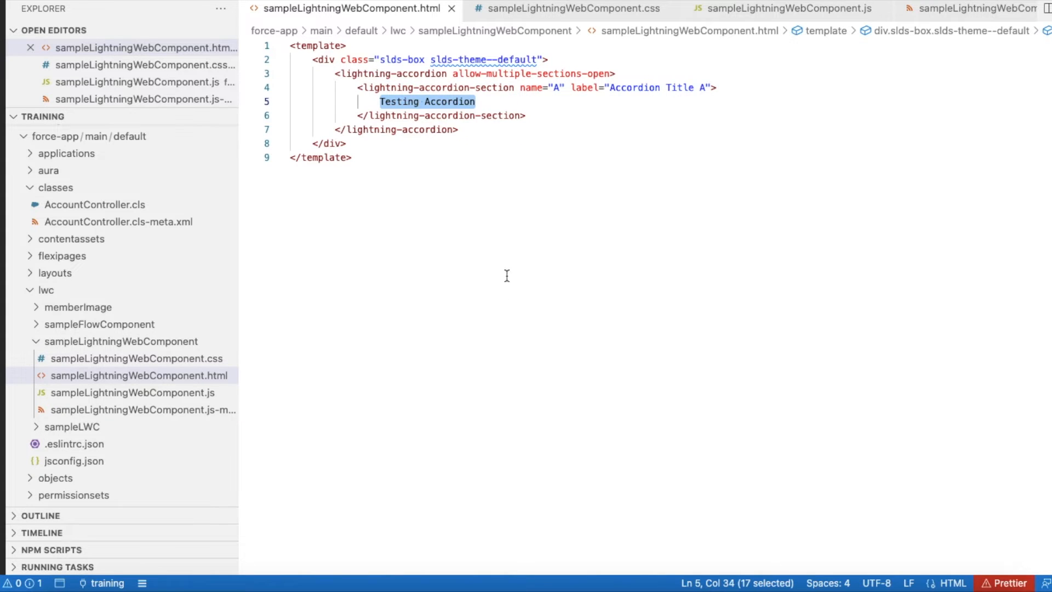
pyautogui.click(788, 9)
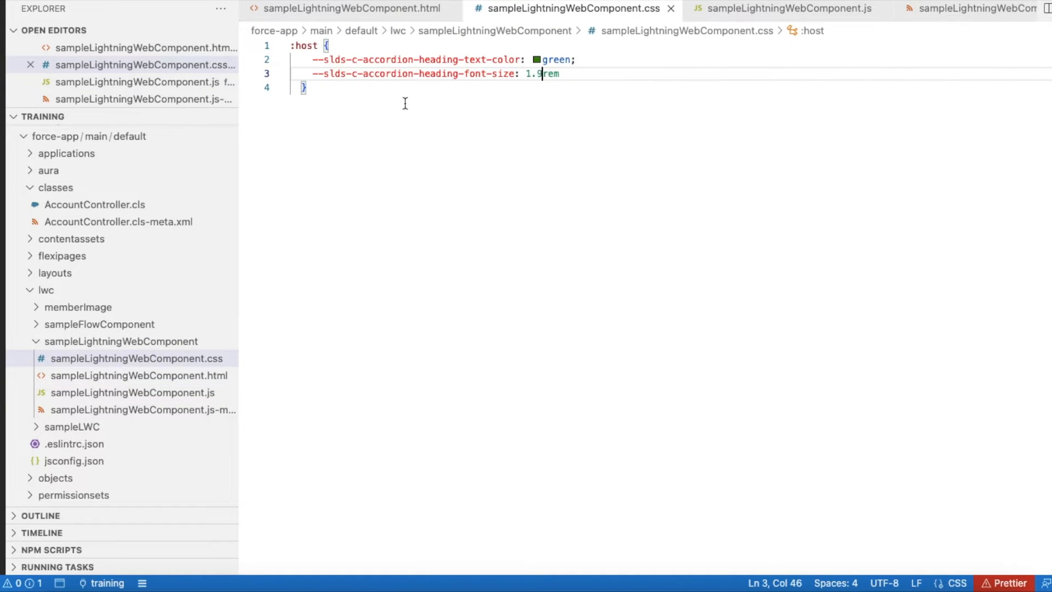
pyautogui.moveTo(303, 46)
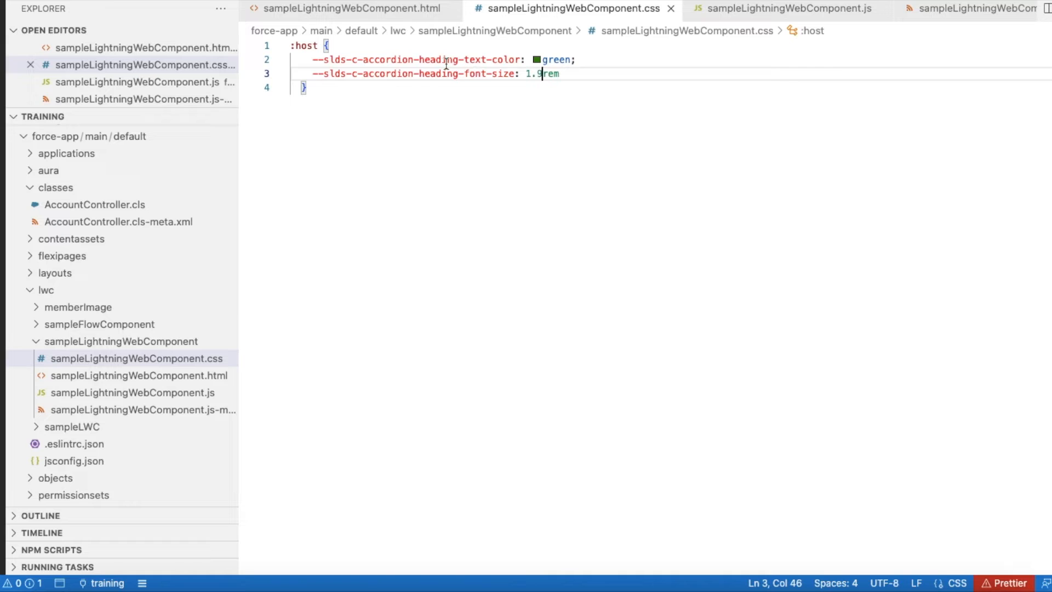
# Highlight the heading text-color and font-size hook names, then show the js-meta.xml metadata.
pyautogui.doubleClick(463, 59)
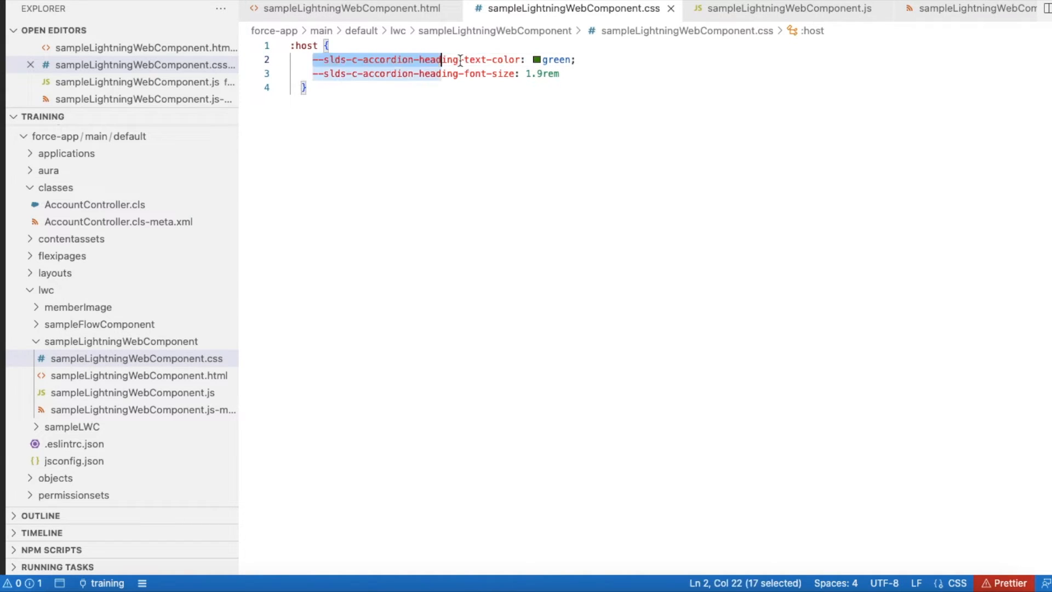
pyautogui.moveTo(441, 59); pyautogui.dragTo(520, 59)
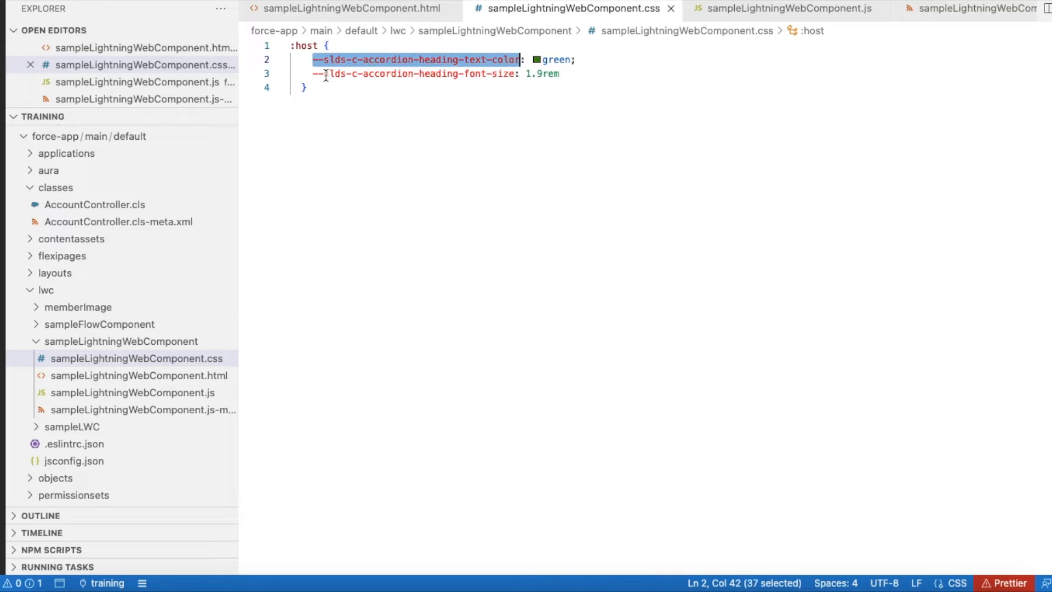
pyautogui.doubleClick(434, 74)
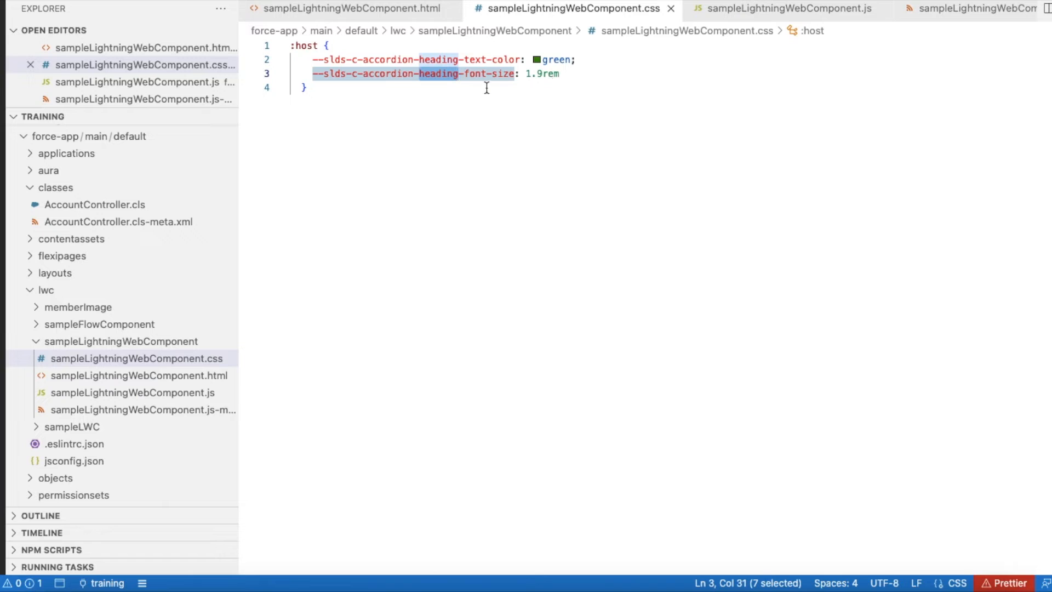
pyautogui.moveTo(513, 82)
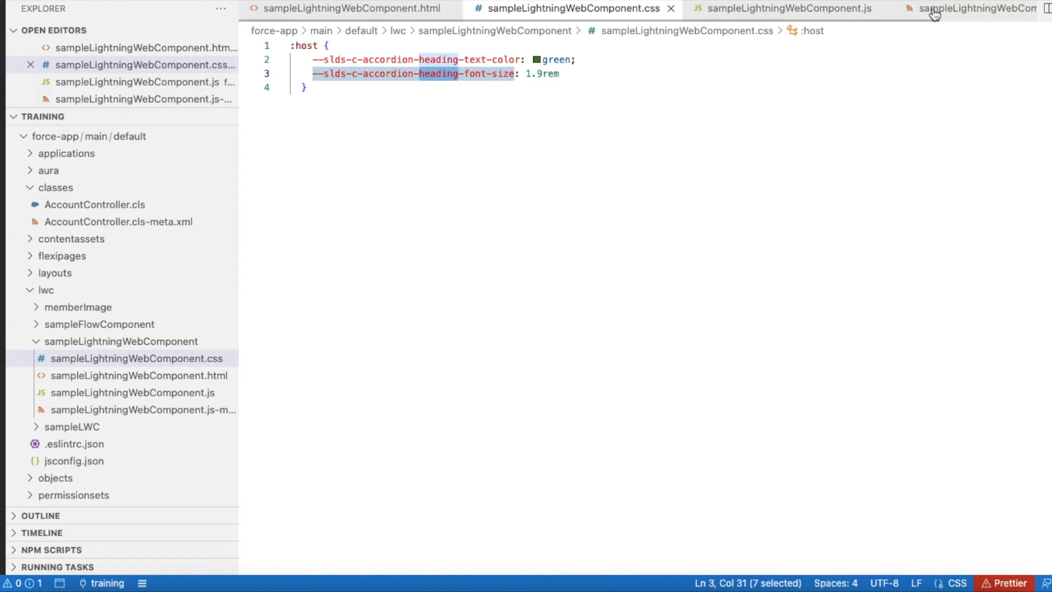
pyautogui.click(973, 7)
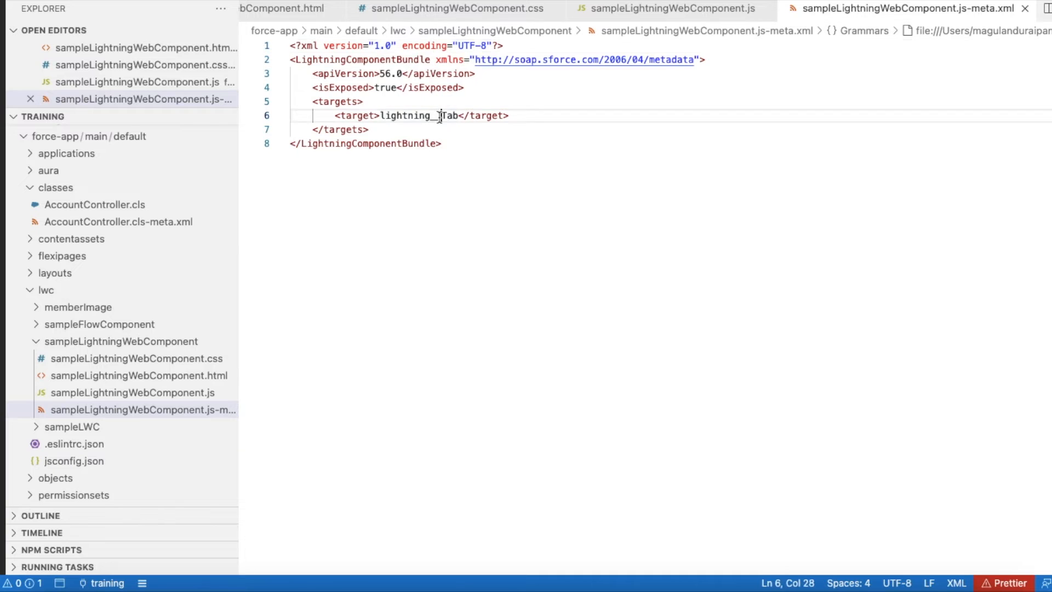
# Highlight the Lightning tab target value and return to the component's HTML template.
pyautogui.doubleClick(419, 115)
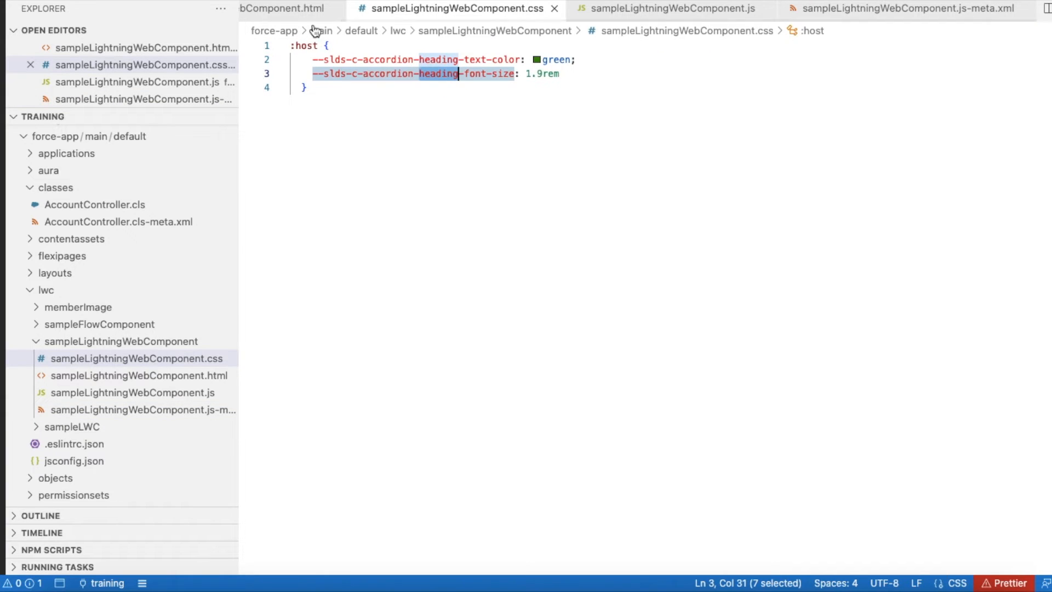
pyautogui.moveTo(375, 55)
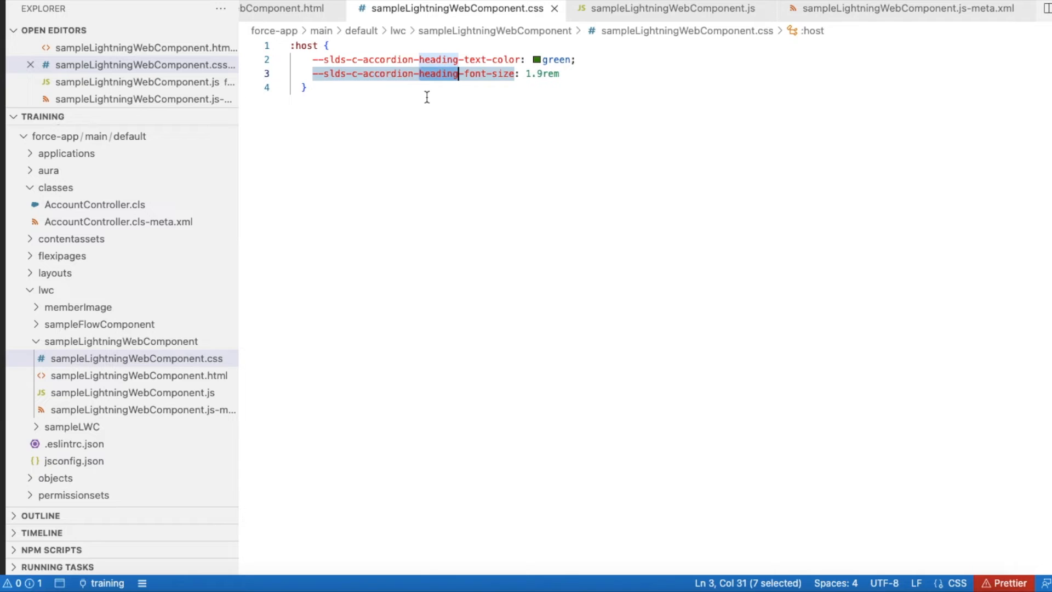
pyautogui.moveTo(425, 66)
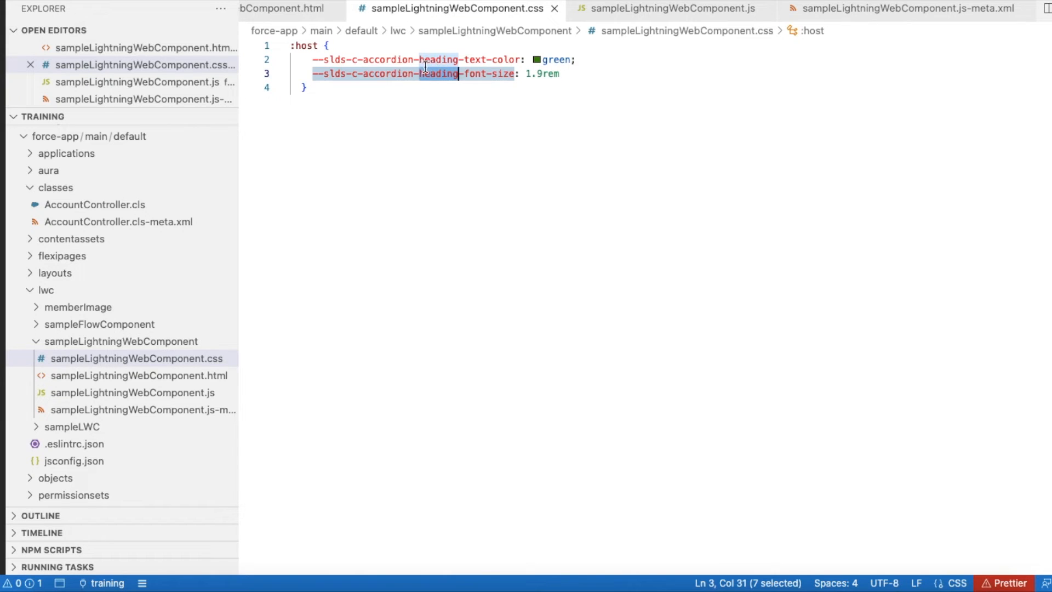
pyautogui.moveTo(528, 441)
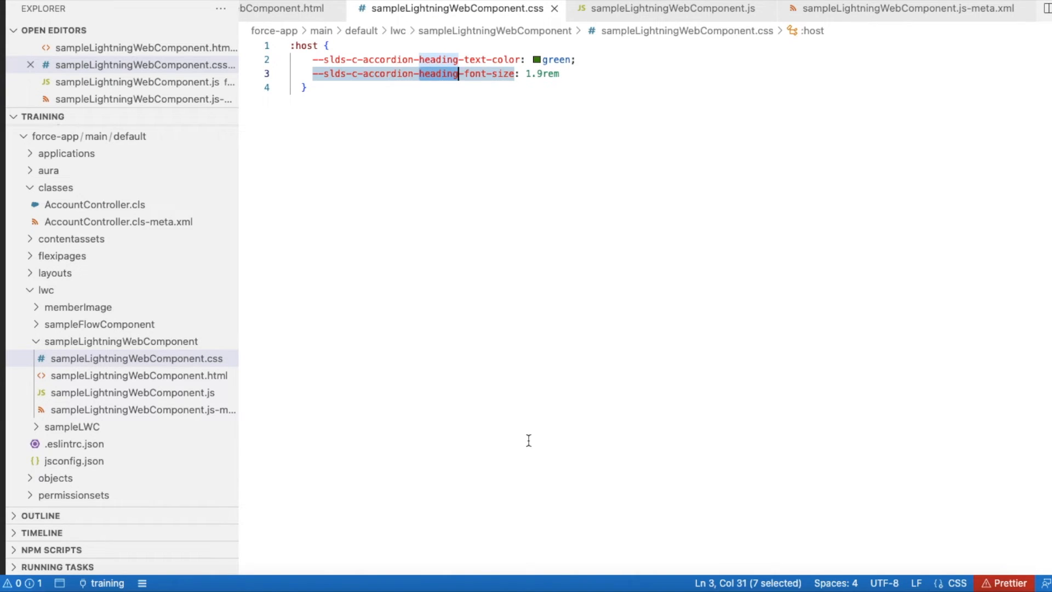
pyautogui.click(355, 8)
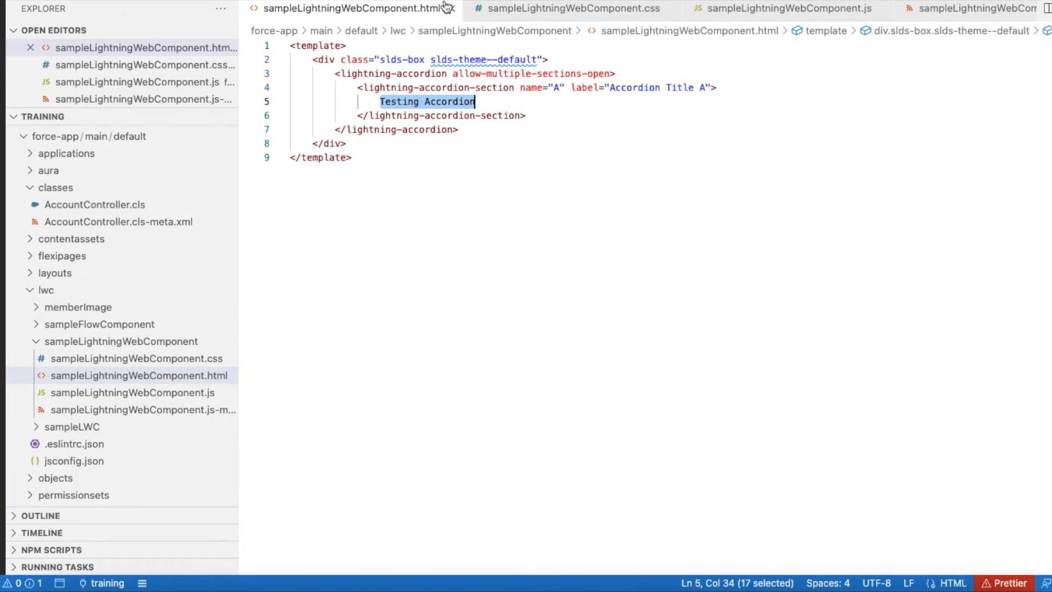
# Move from the accordion template to the browser window with the Salesforce tab.
pyautogui.click(572, 7)
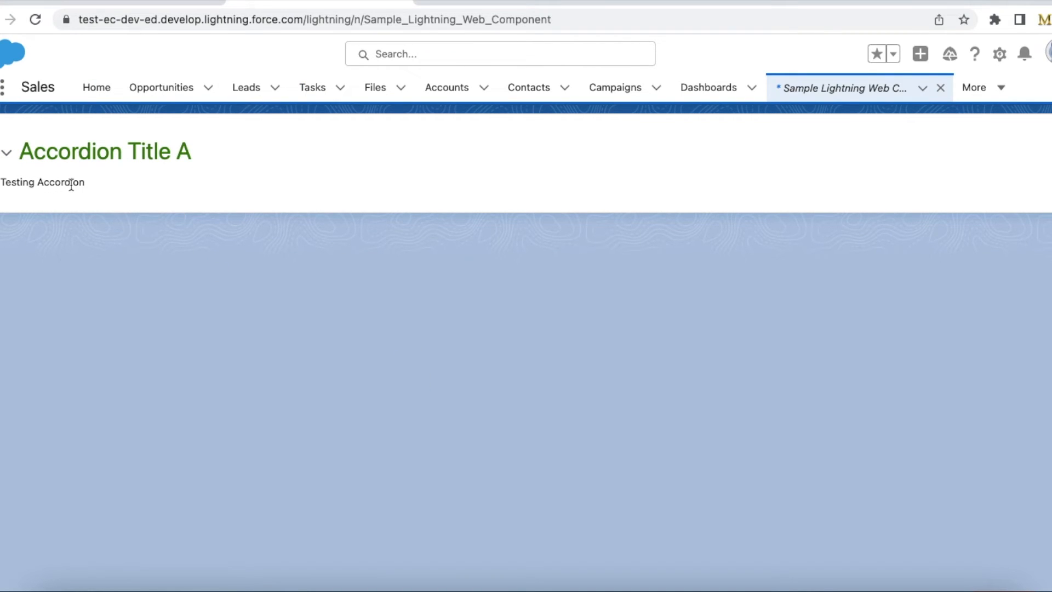
# Reload the Sample Lightning Web Component tab to show the large green heading.
pyautogui.click(35, 18)
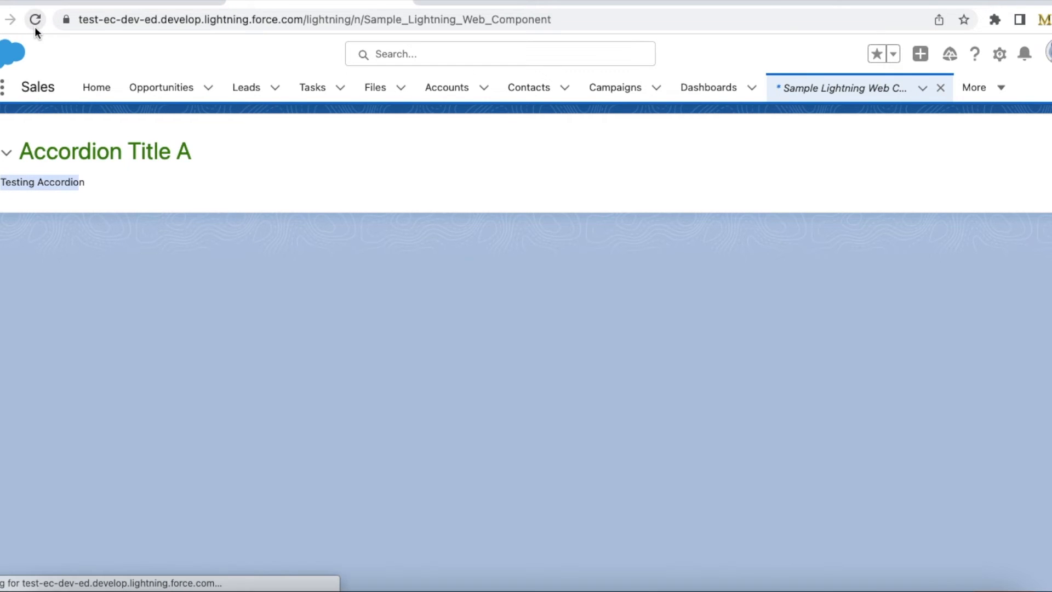
pyautogui.click(35, 19)
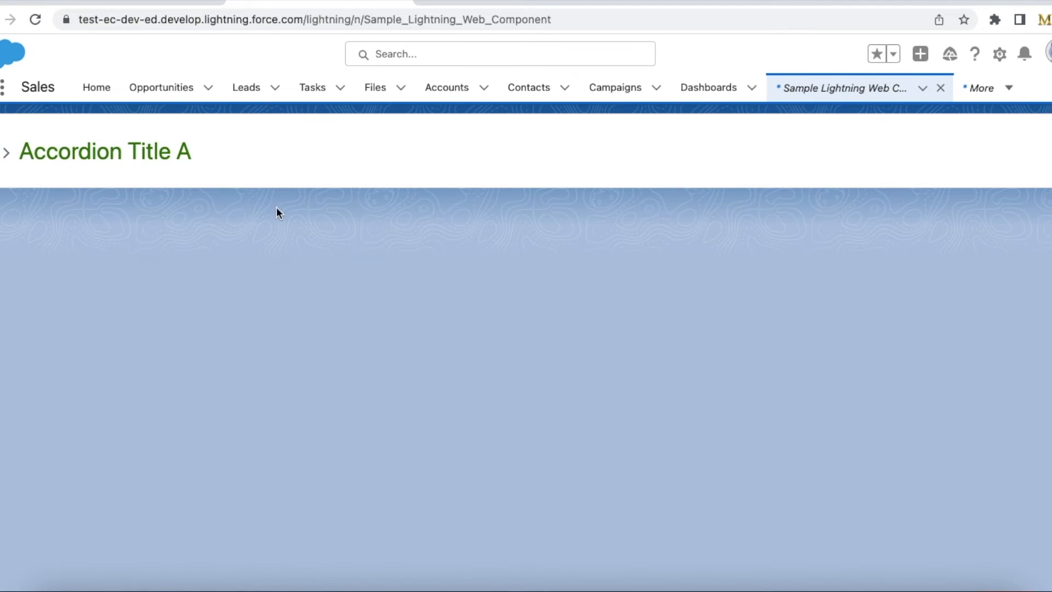
pyautogui.moveTo(214, 197)
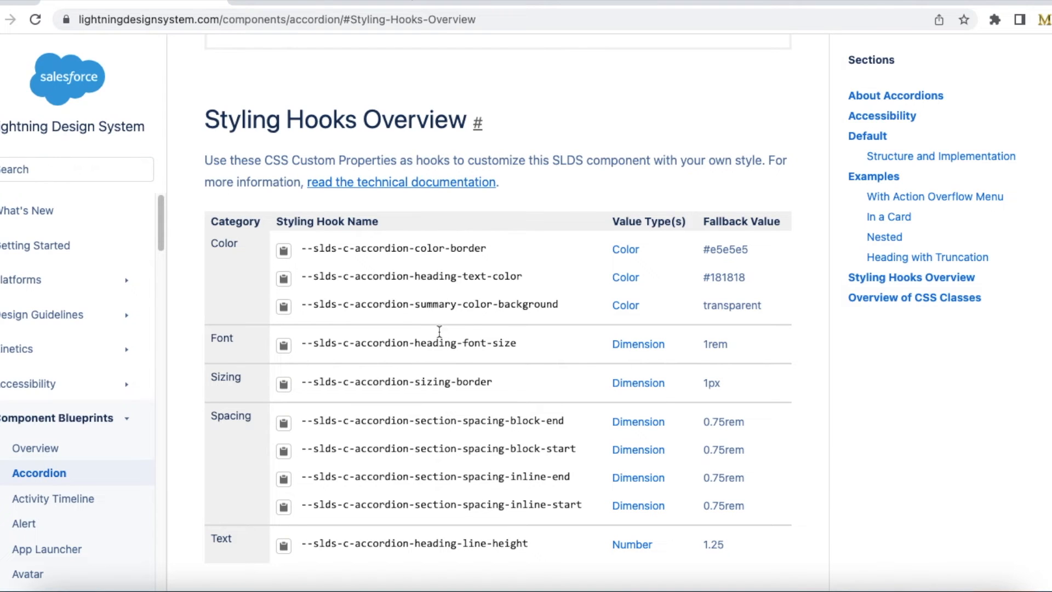
pyautogui.moveTo(465, 420)
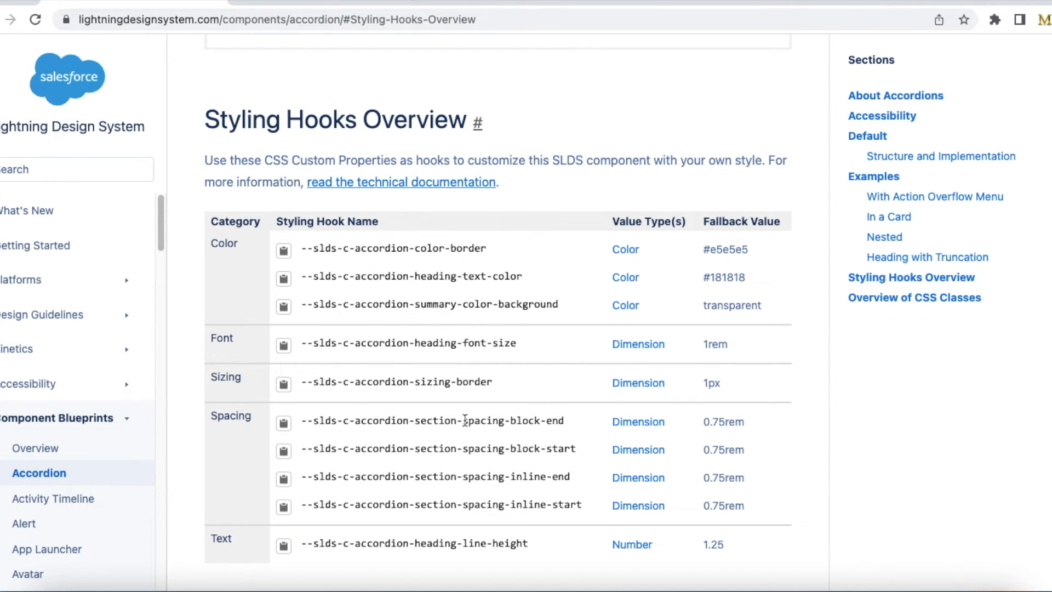
pyautogui.moveTo(429, 401)
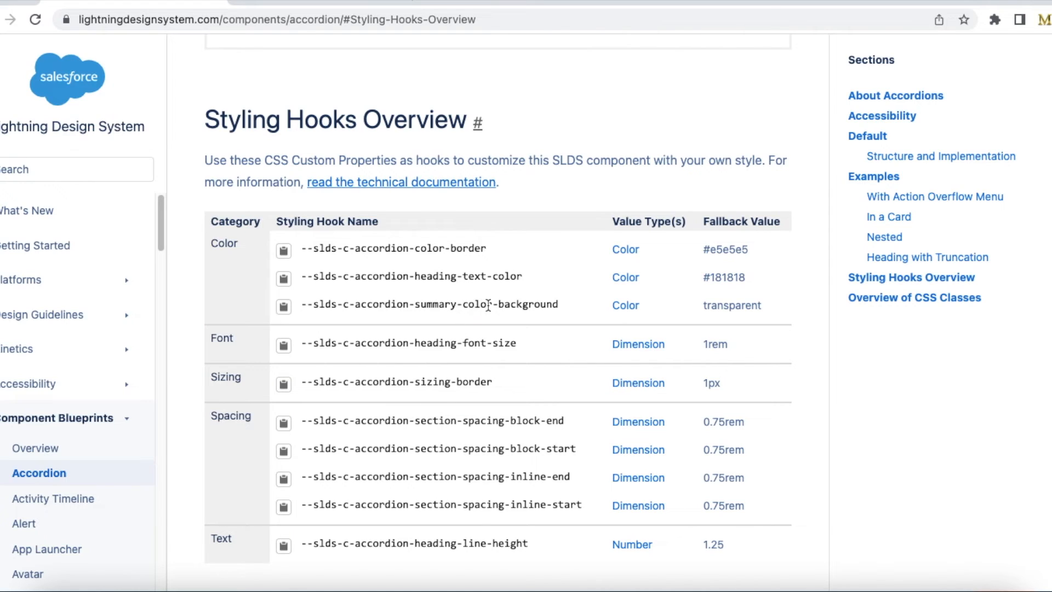
pyautogui.moveTo(336, 299)
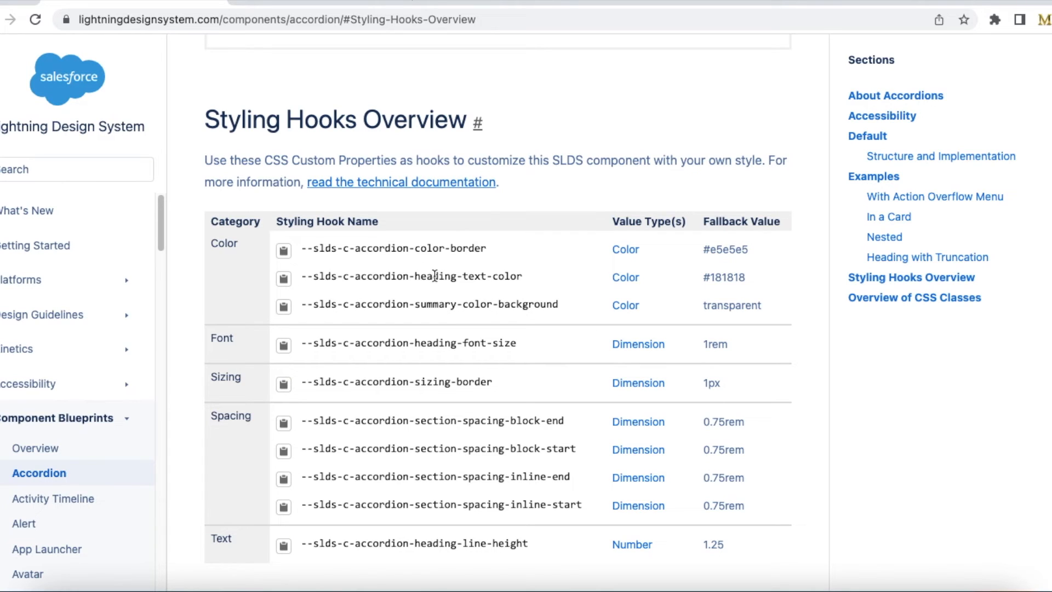
pyautogui.moveTo(434, 338)
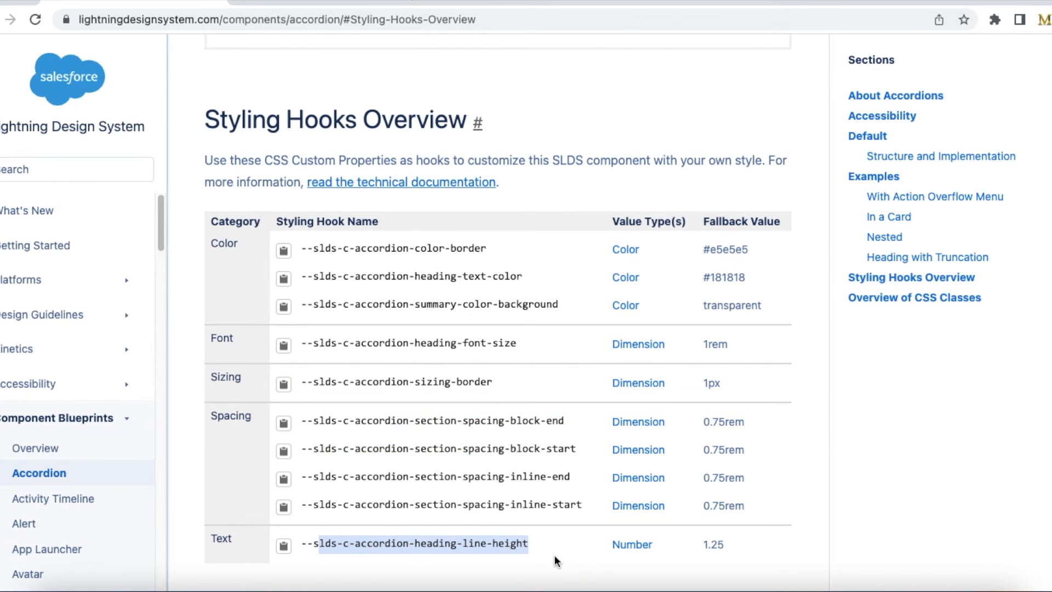
pyautogui.moveTo(502, 504)
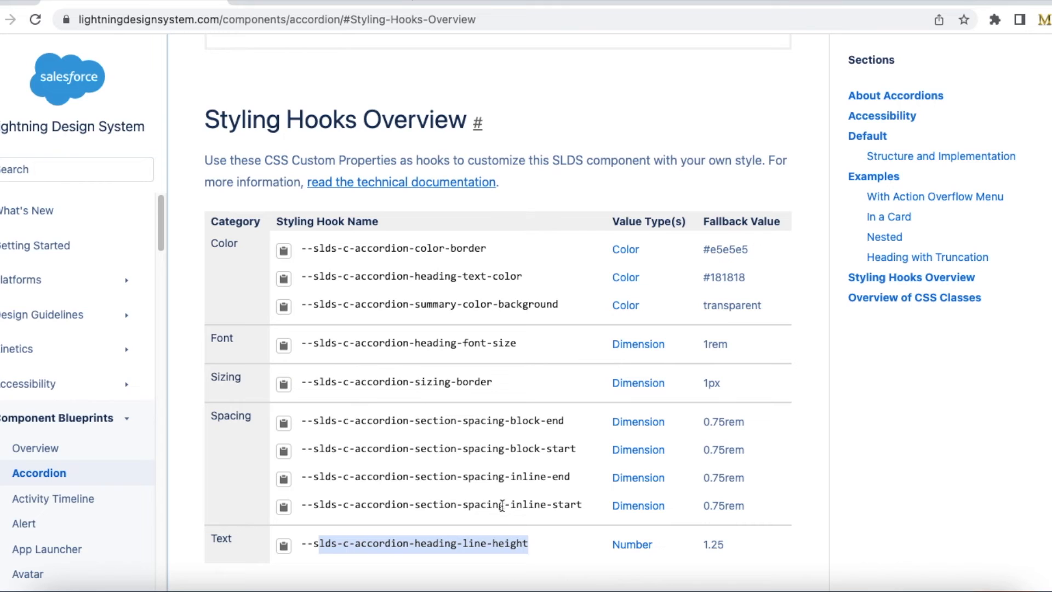
# Scroll the accordion documentation down to the Styling Hooks Overview table.
pyautogui.scroll(-3)
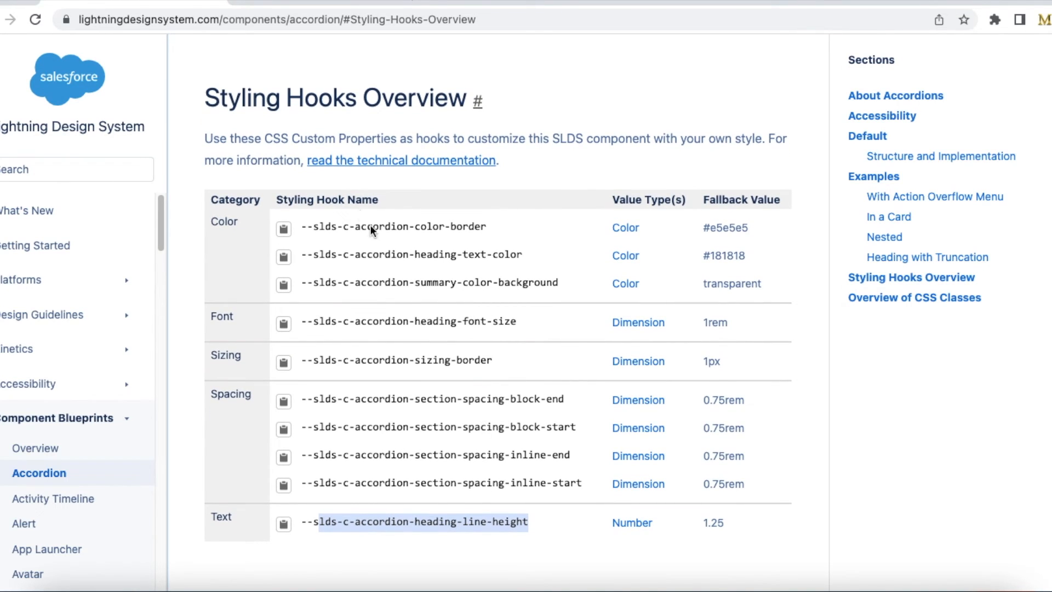
pyautogui.moveTo(488, 512)
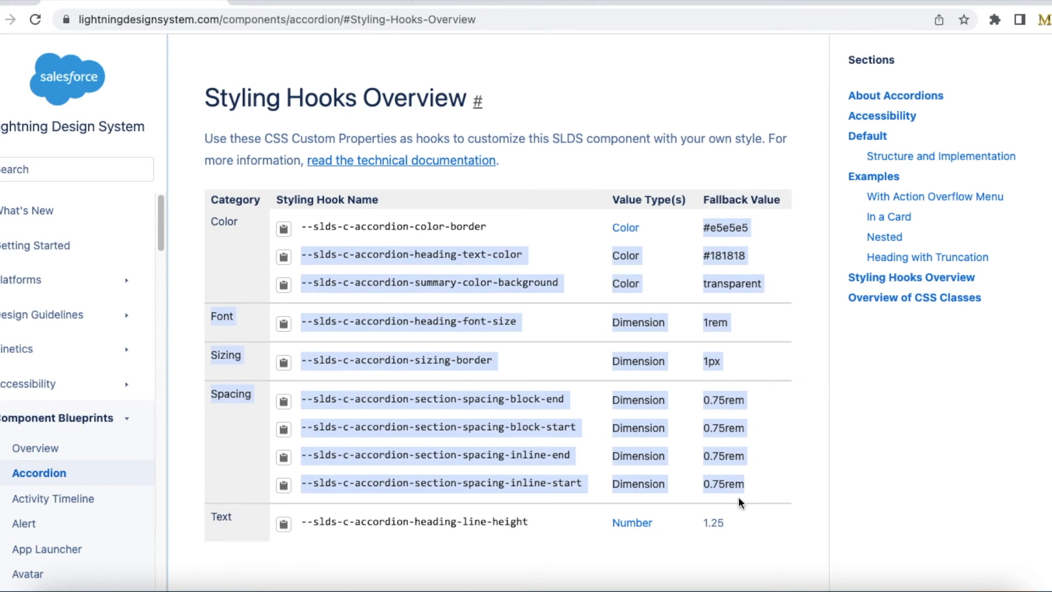
pyautogui.moveTo(730, 364)
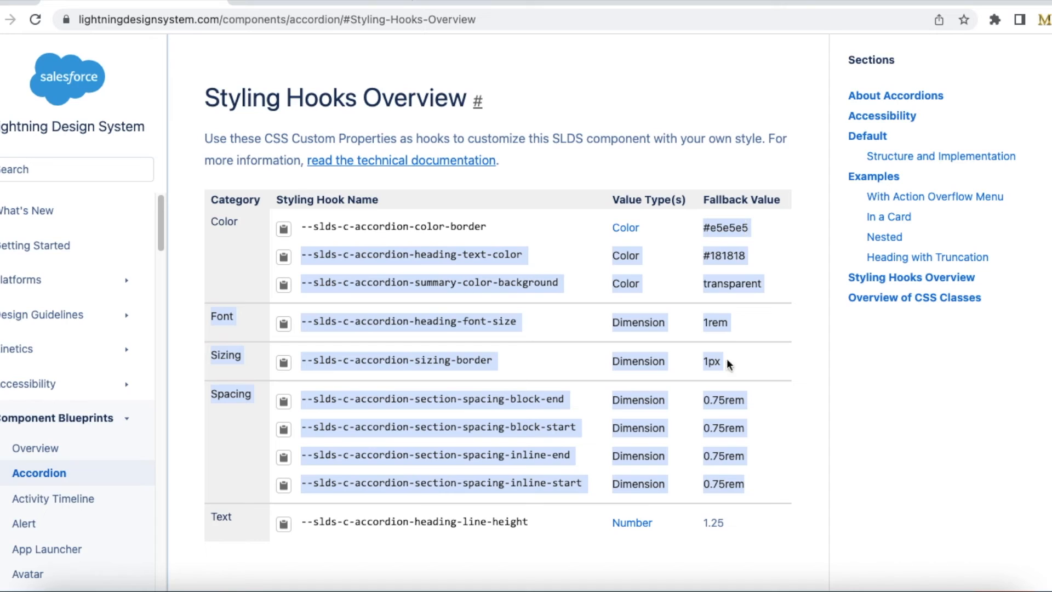
pyautogui.moveTo(714, 528)
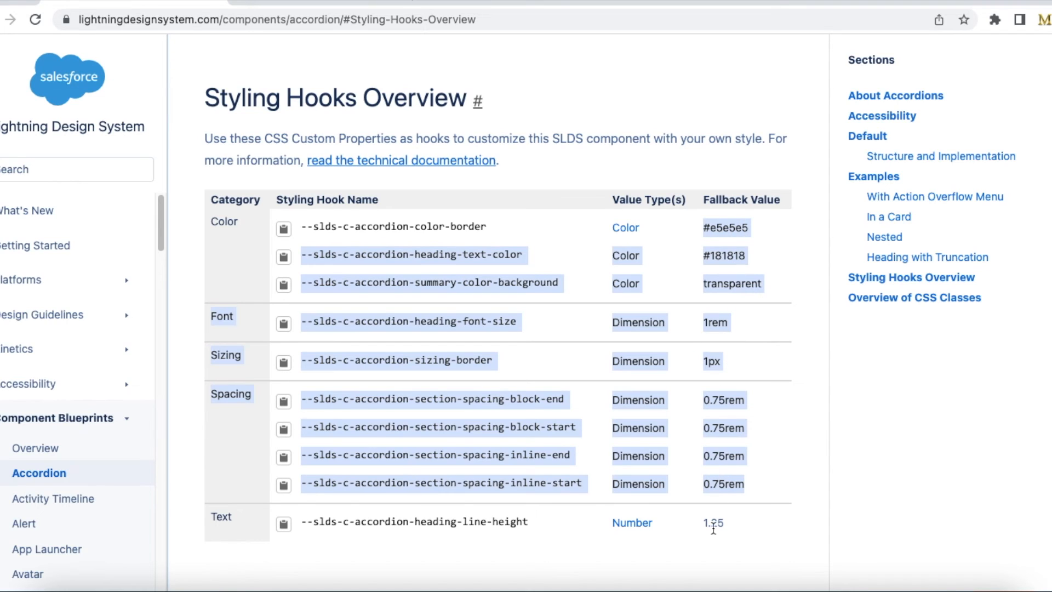
pyautogui.moveTo(737, 227)
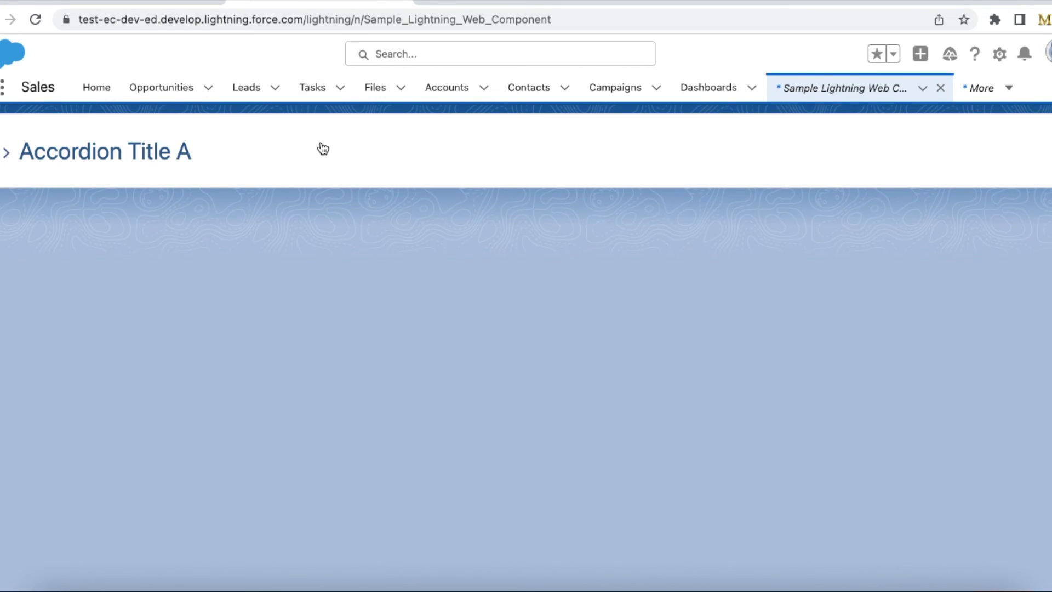
pyautogui.moveTo(129, 157)
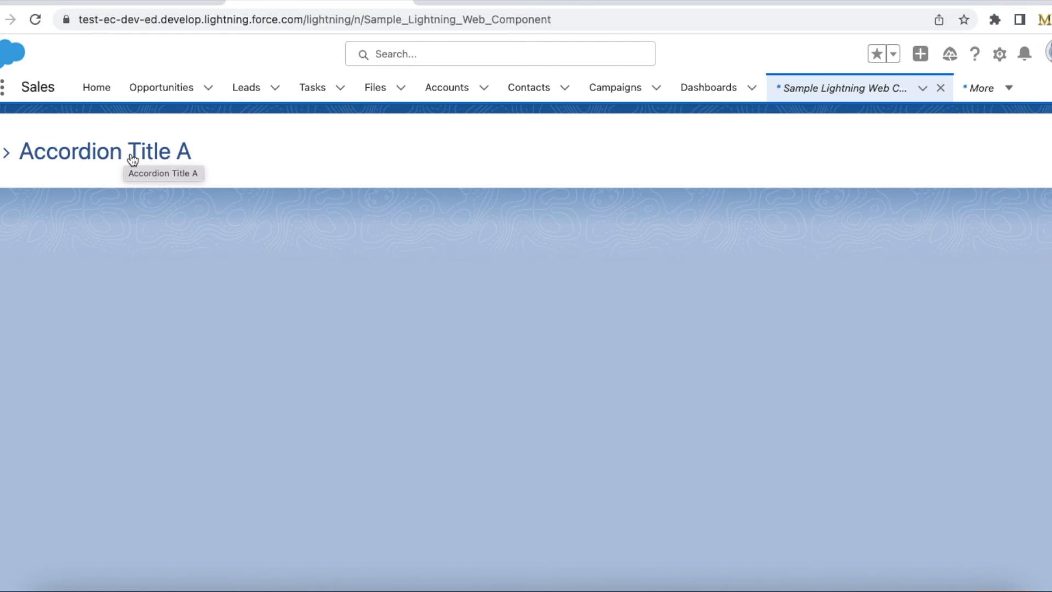
pyautogui.moveTo(199, 168)
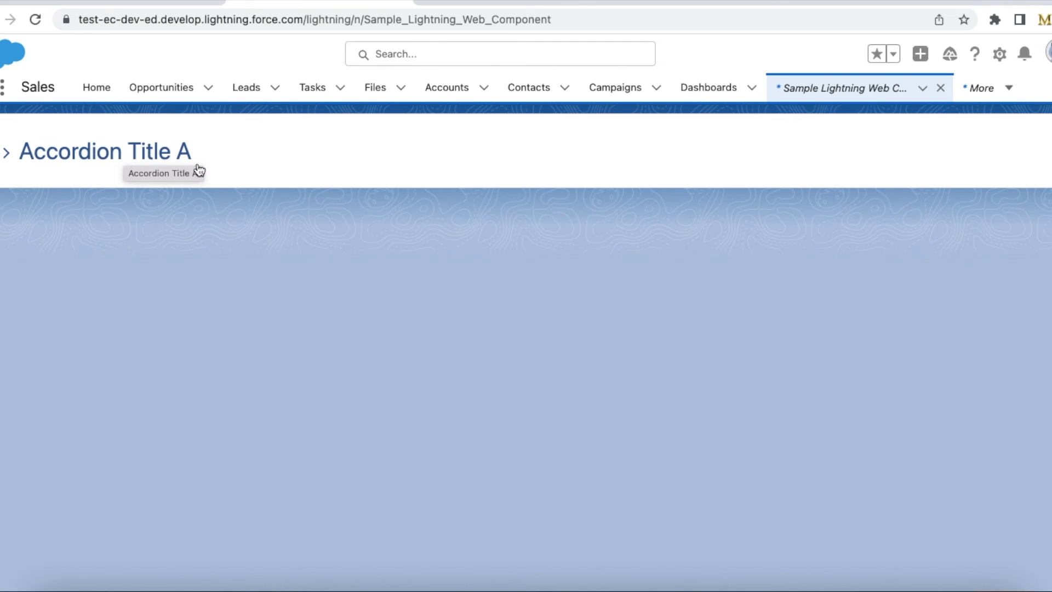